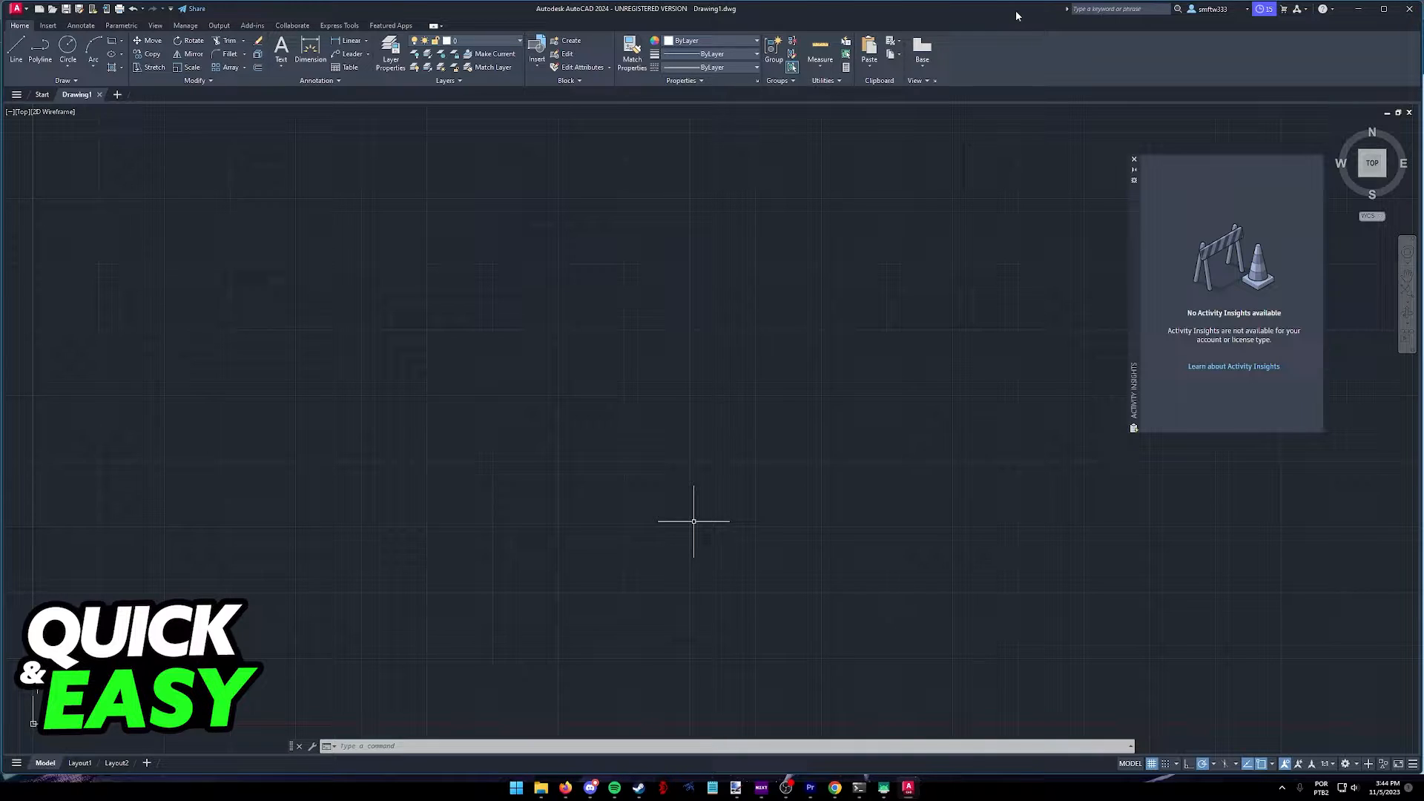
{"action": "mouse_move", "coordinate": [688, 23]}
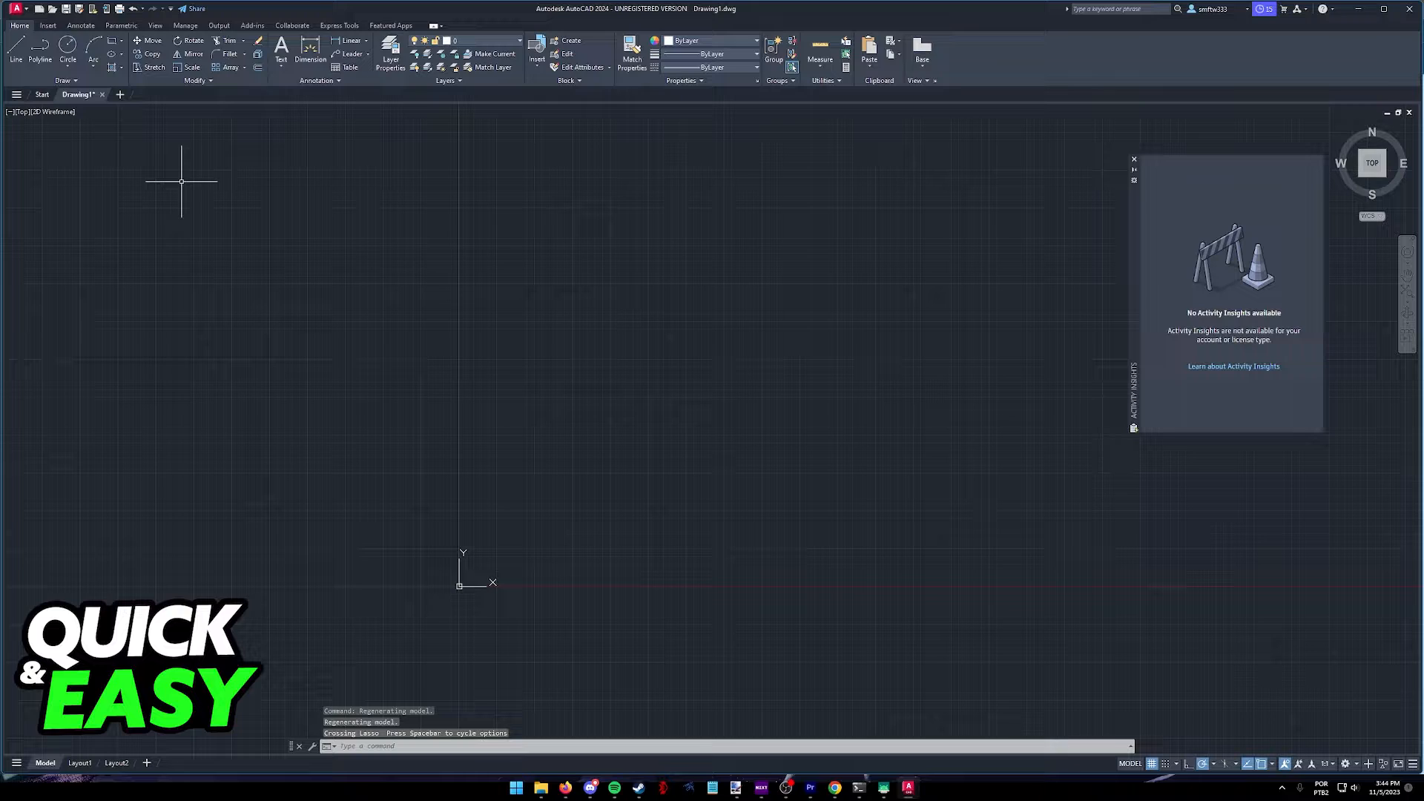
{"action": "mouse_move", "coordinate": [246, 170]}
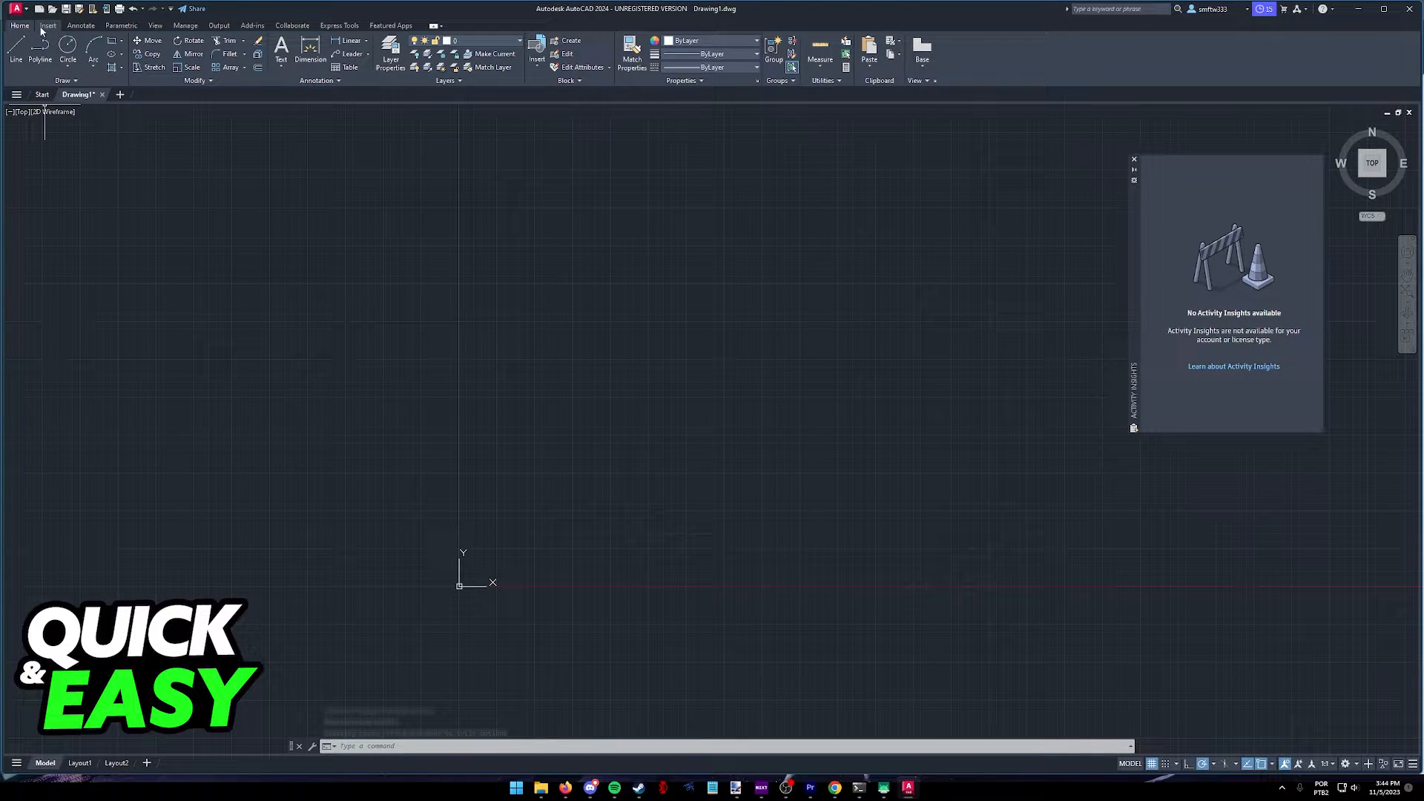
Step: Show the Insert tab's Set Location options, From Map and From File
{"action": "left_click", "coordinate": [48, 24]}
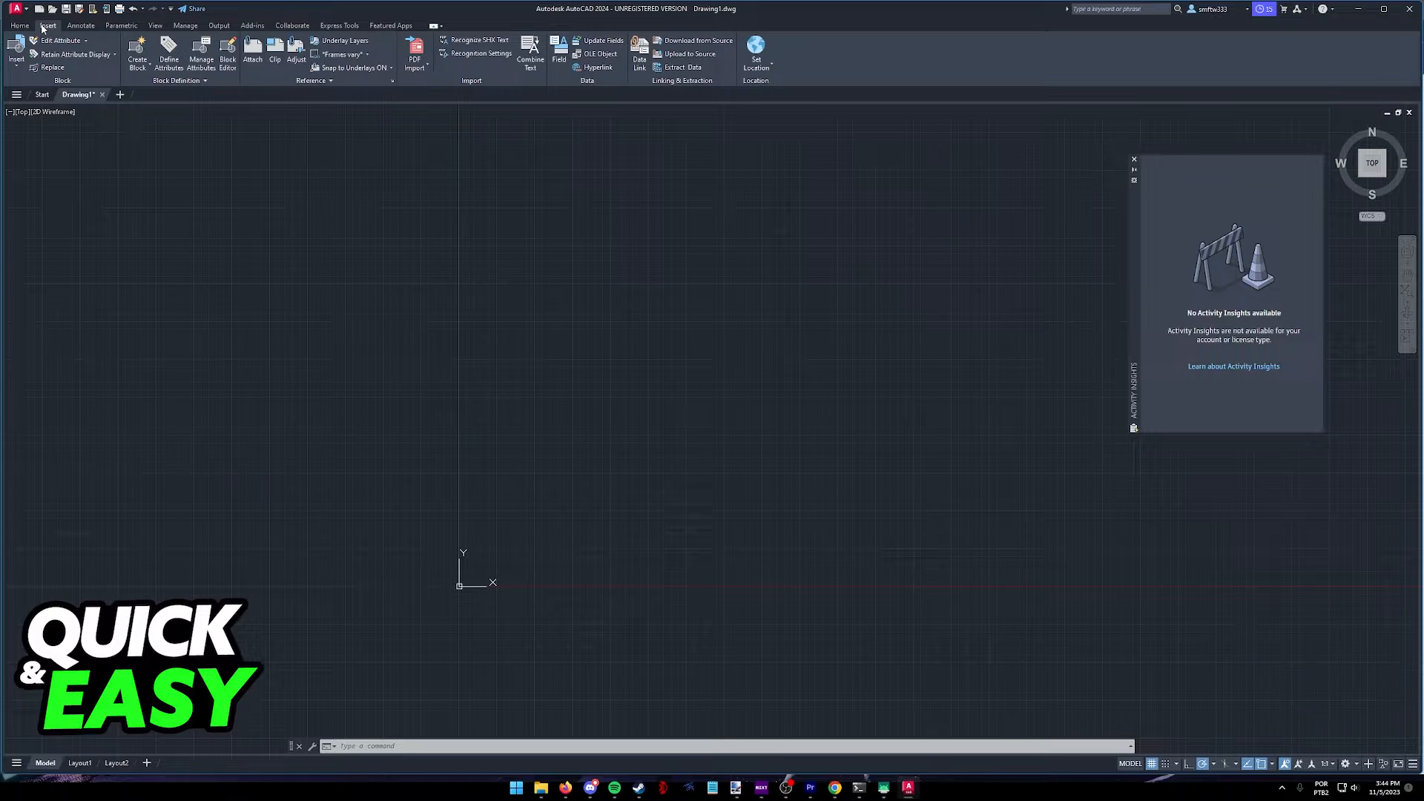
{"action": "left_click", "coordinate": [756, 53]}
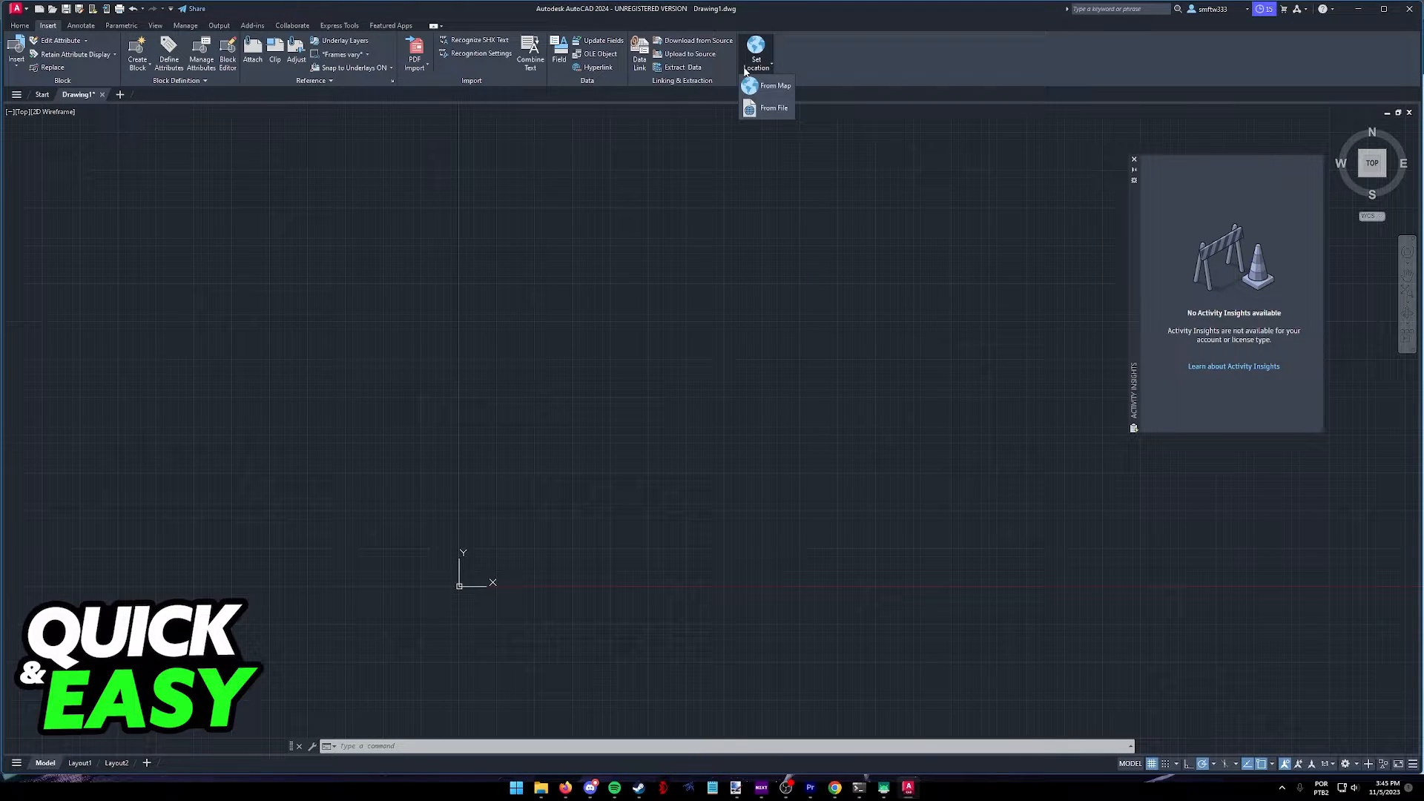
{"action": "mouse_move", "coordinate": [772, 108]}
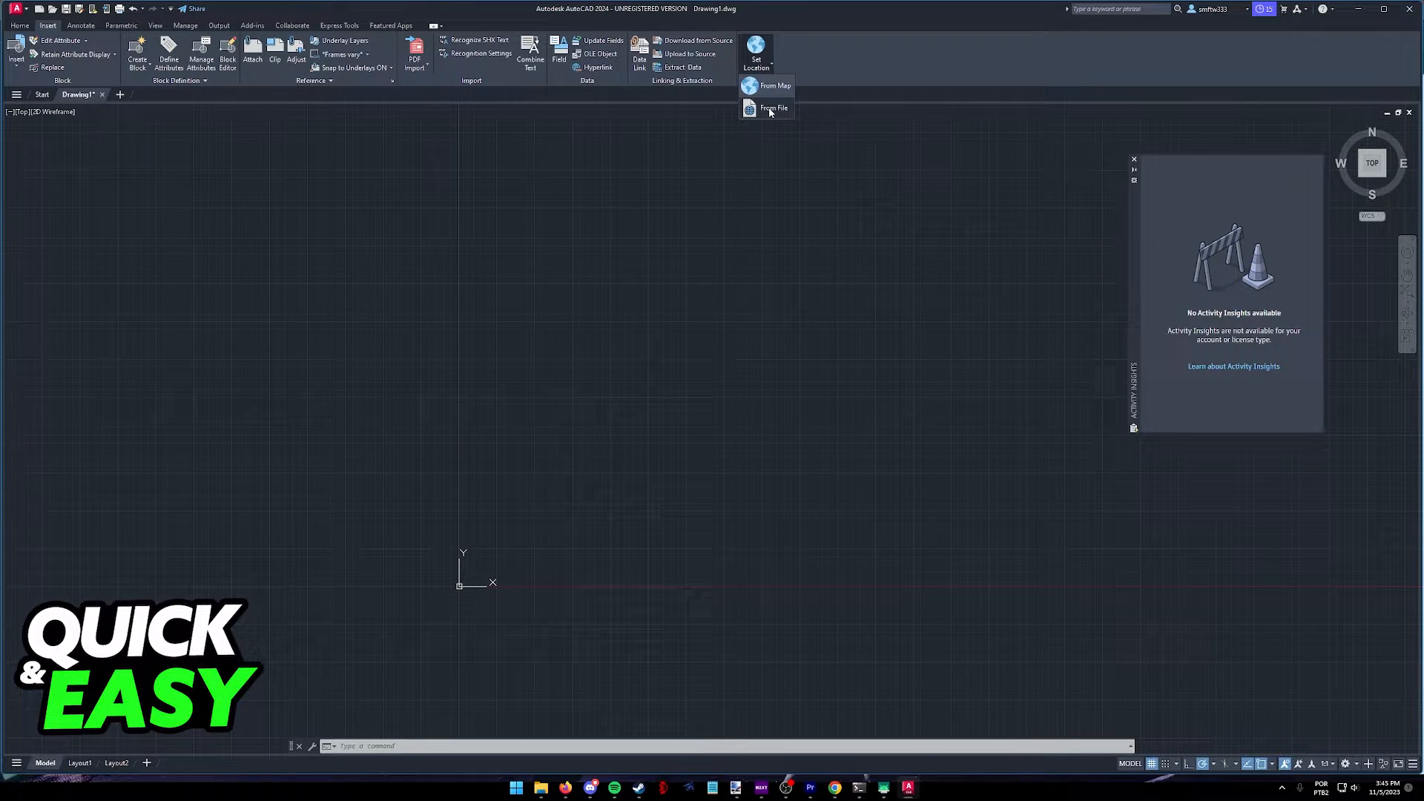
{"action": "mouse_move", "coordinate": [773, 109]}
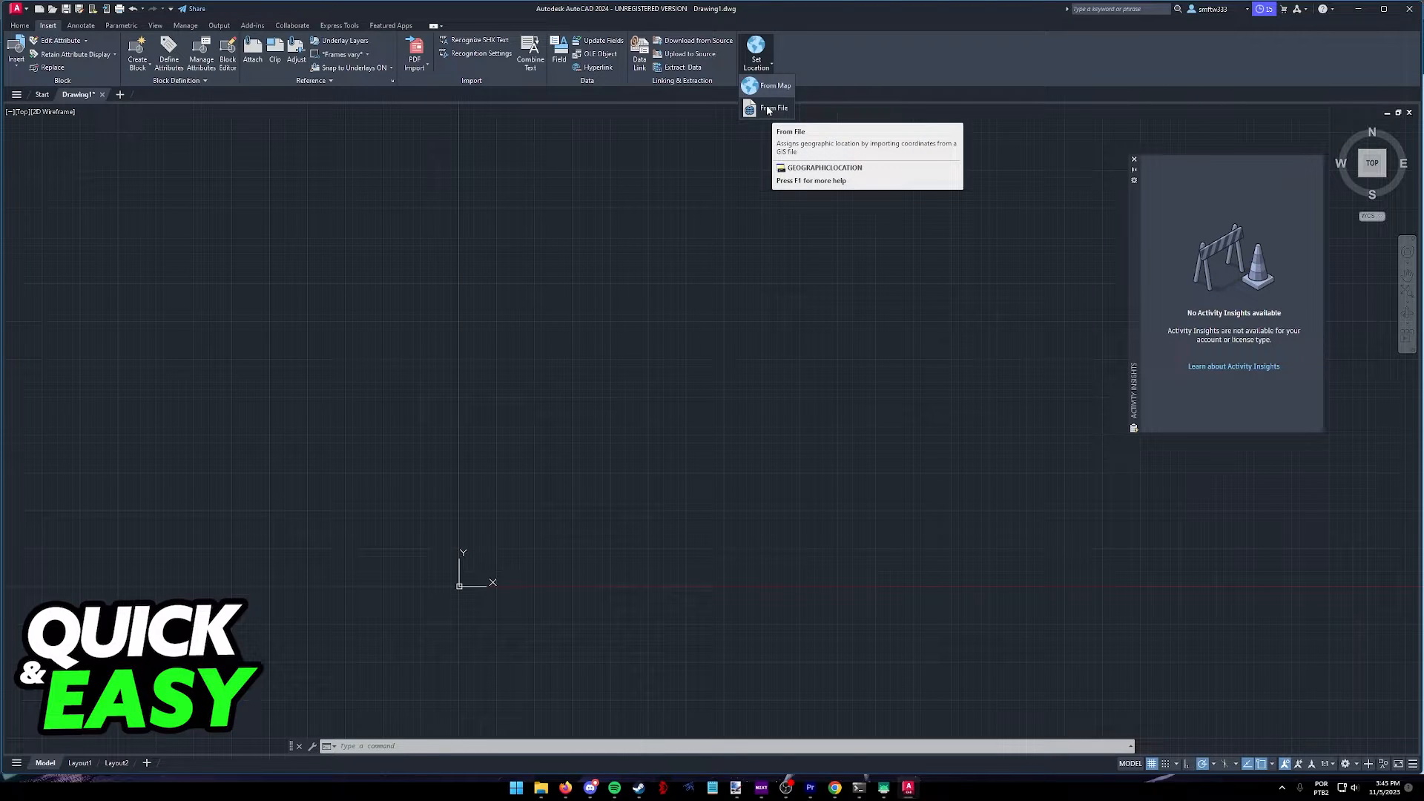
{"action": "mouse_move", "coordinate": [774, 85]}
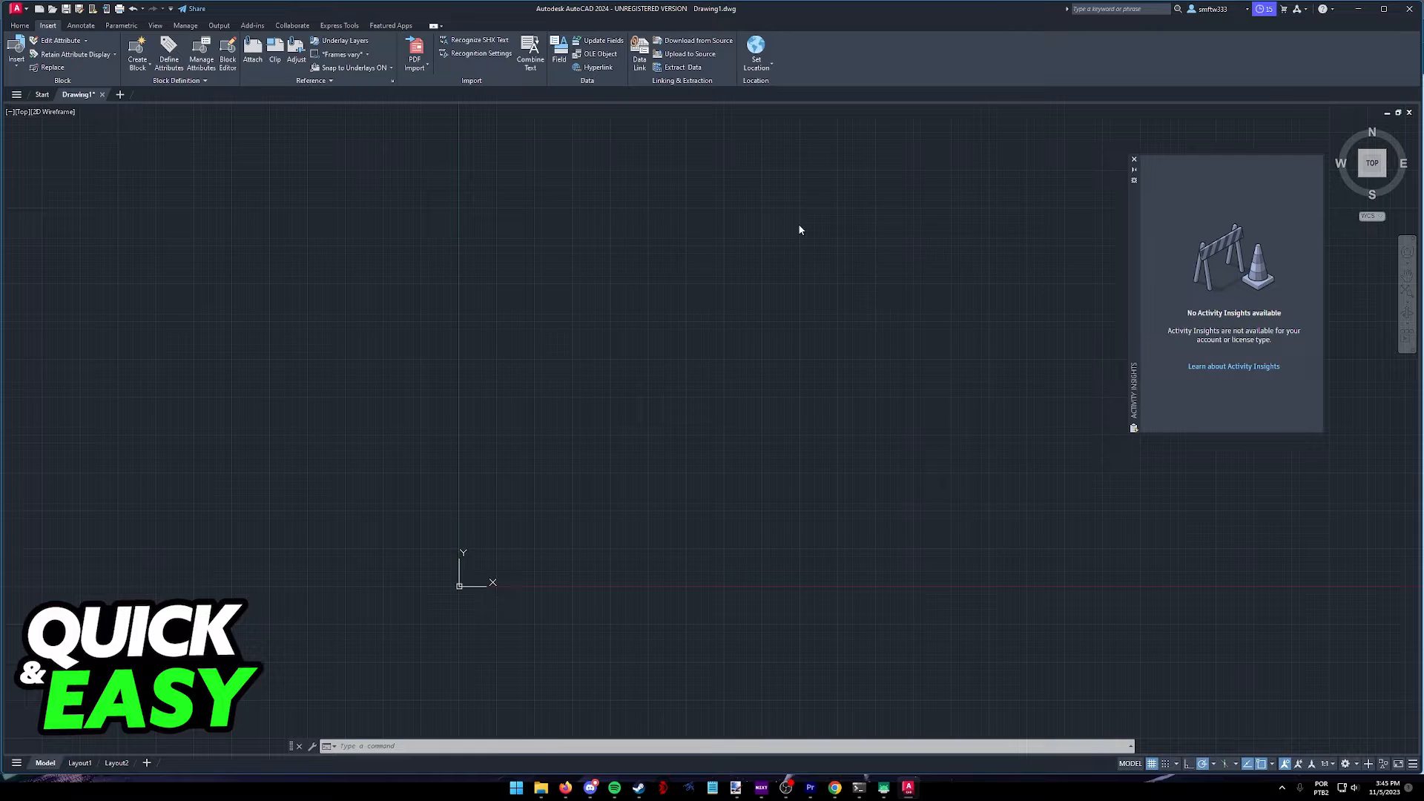
Step: Open Set Location From Map and enlarge the Geographic Location map window
{"action": "left_click", "coordinate": [756, 52]}
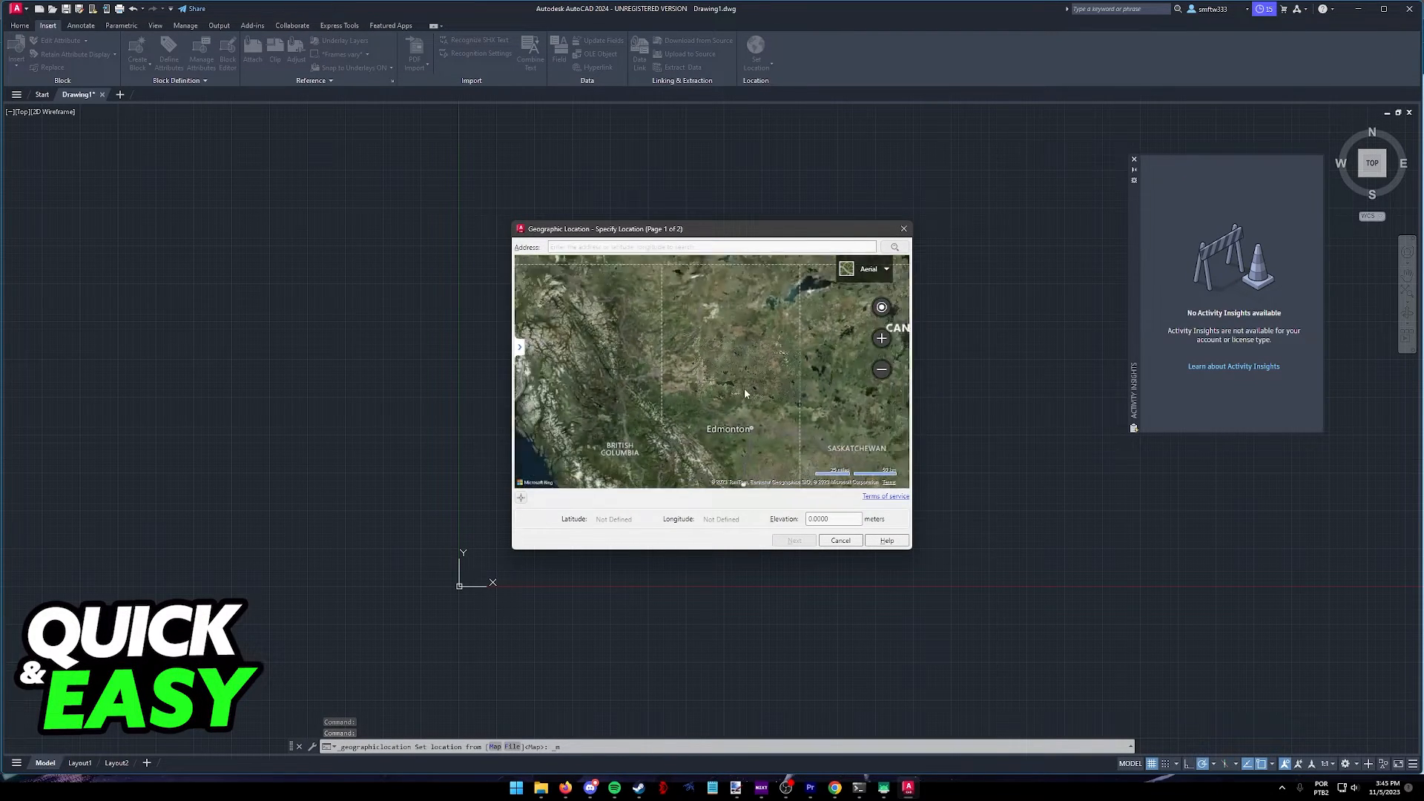
{"action": "left_click", "coordinate": [881, 368]}
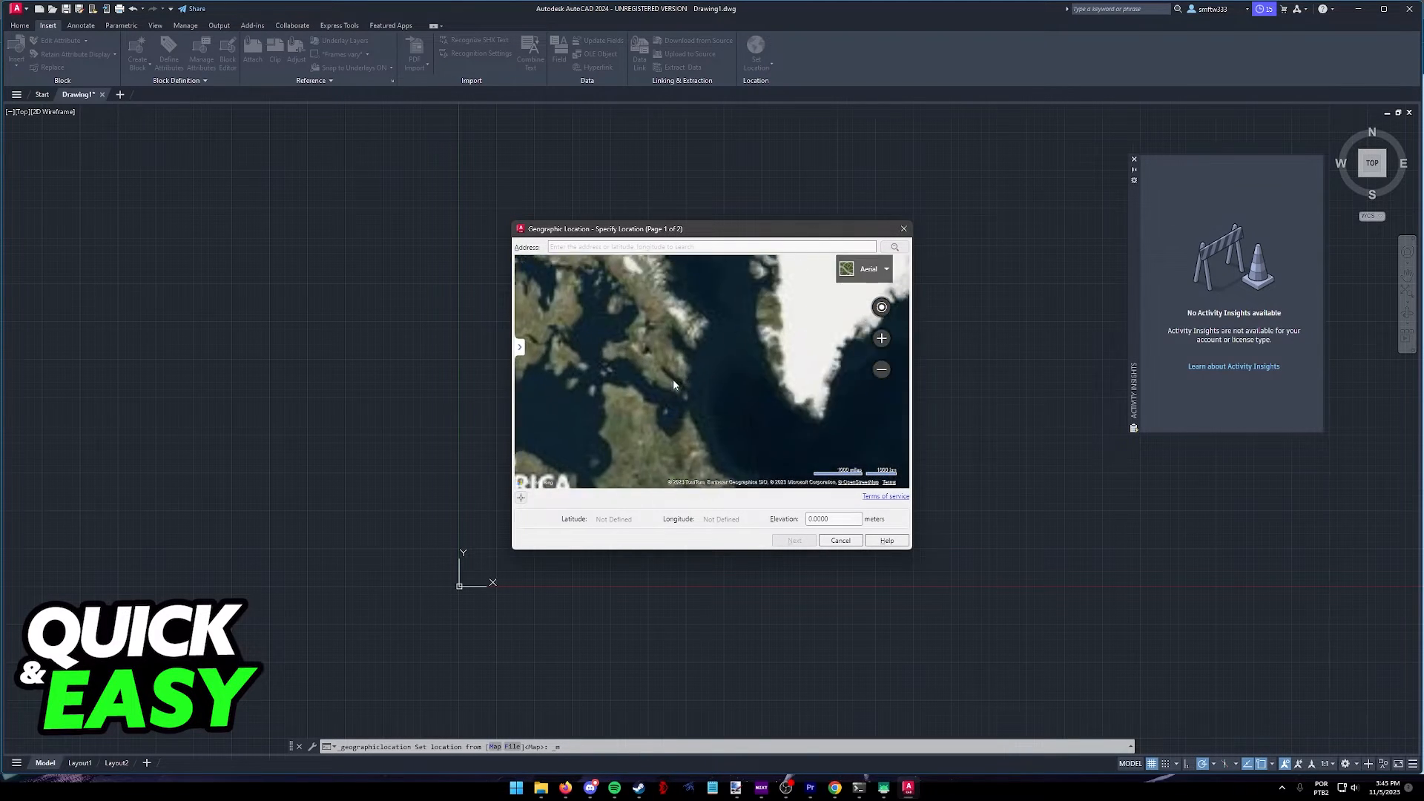
{"action": "left_click", "coordinate": [864, 268]}
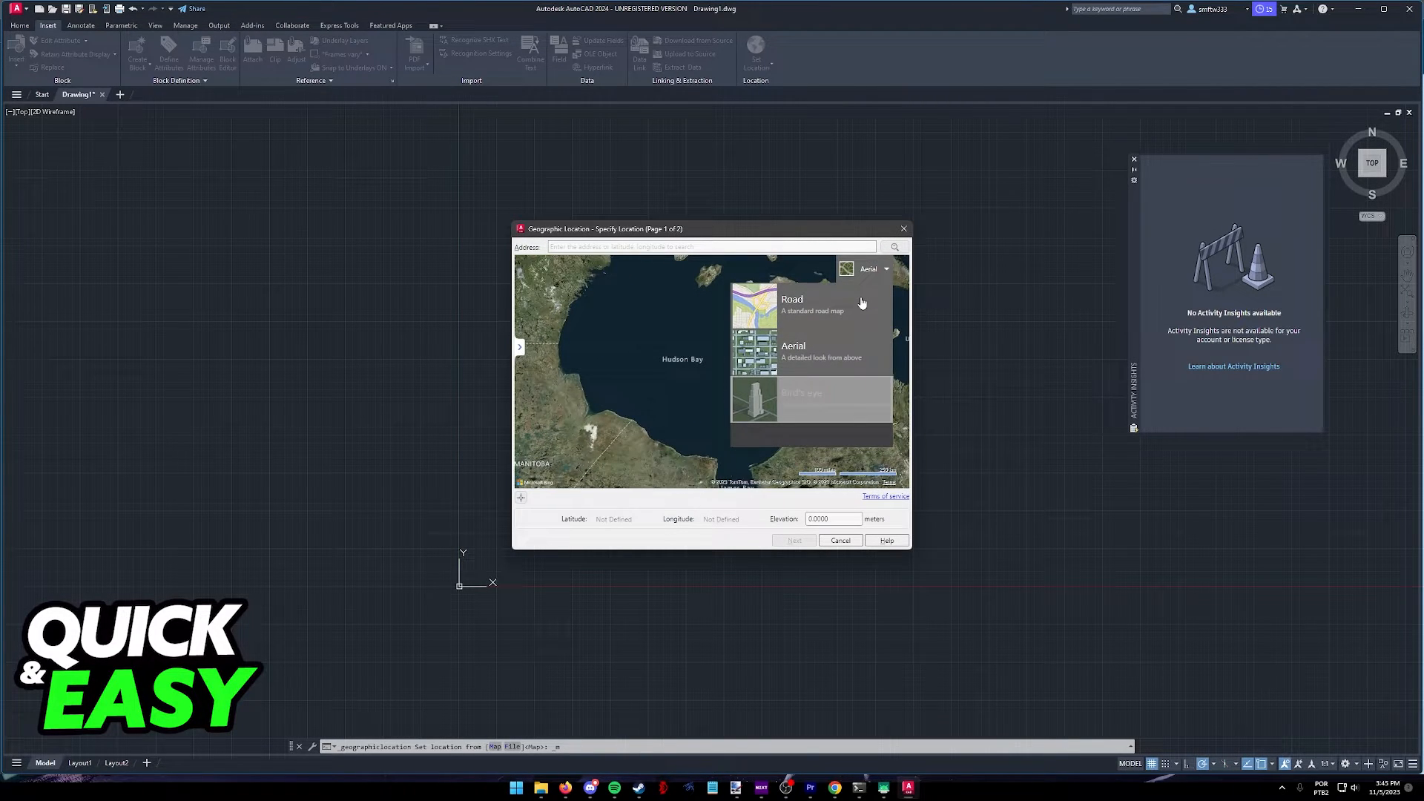
{"action": "mouse_move", "coordinate": [831, 312]}
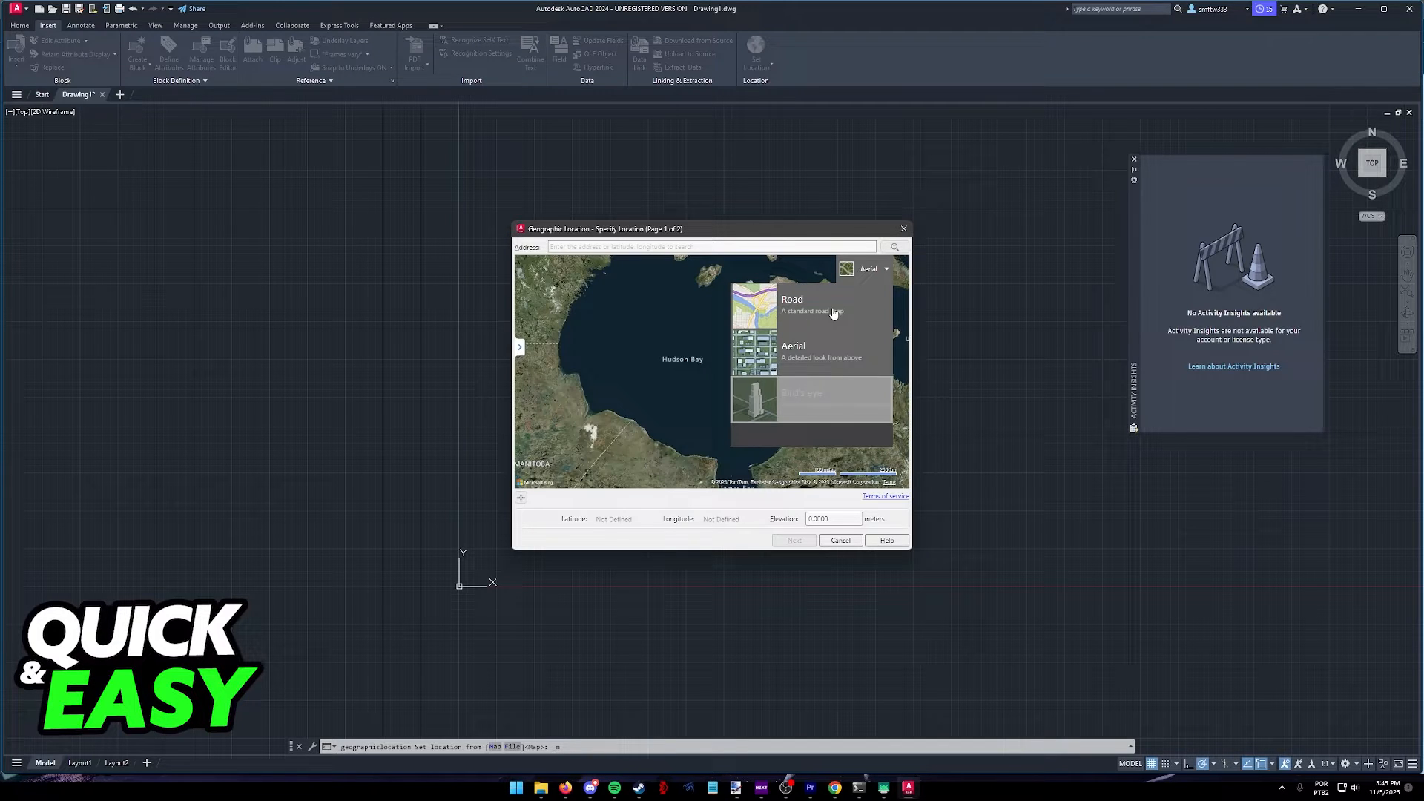
{"action": "mouse_move", "coordinate": [805, 397]}
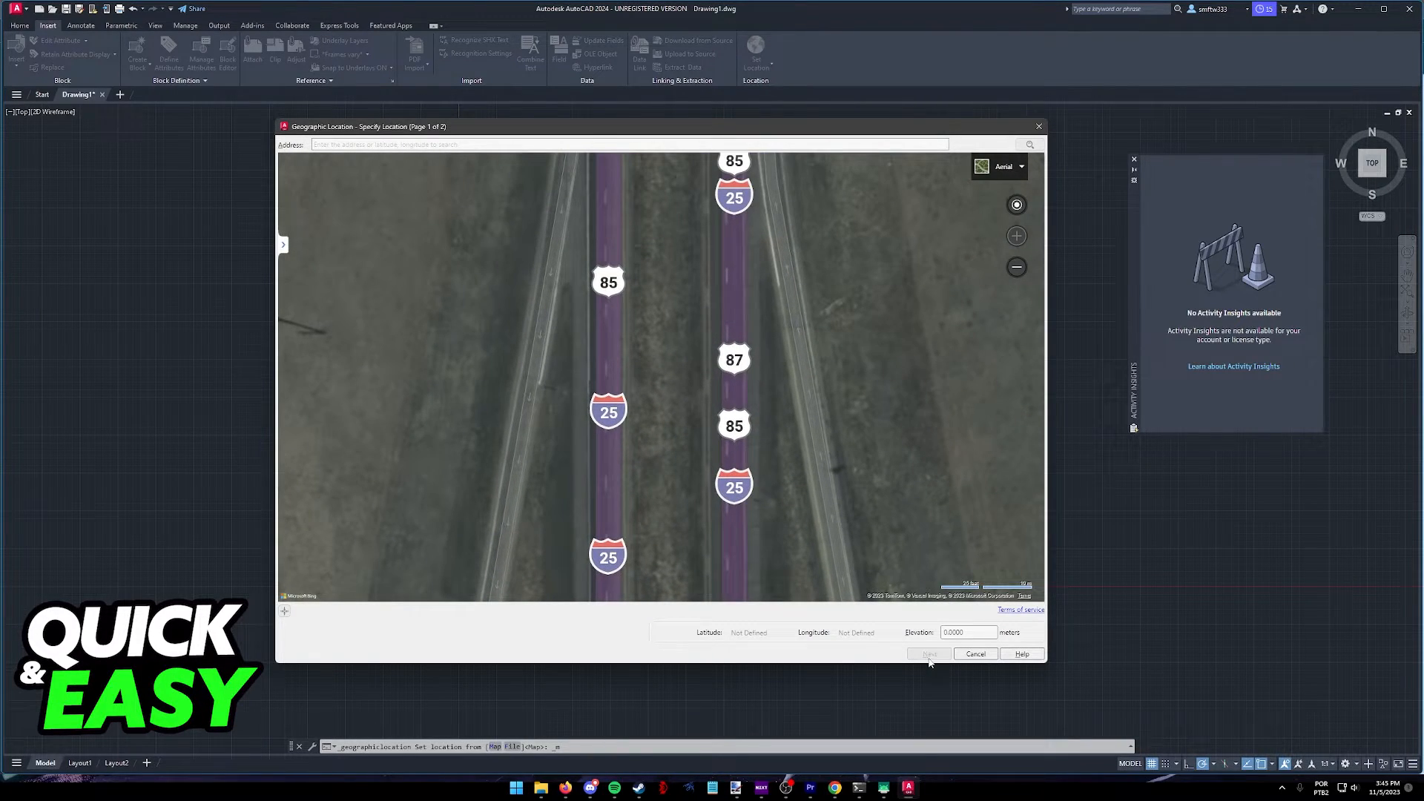
Step: Change the location map style from aerial imagery to Road and zoom out
{"action": "left_click", "coordinate": [1020, 166]}
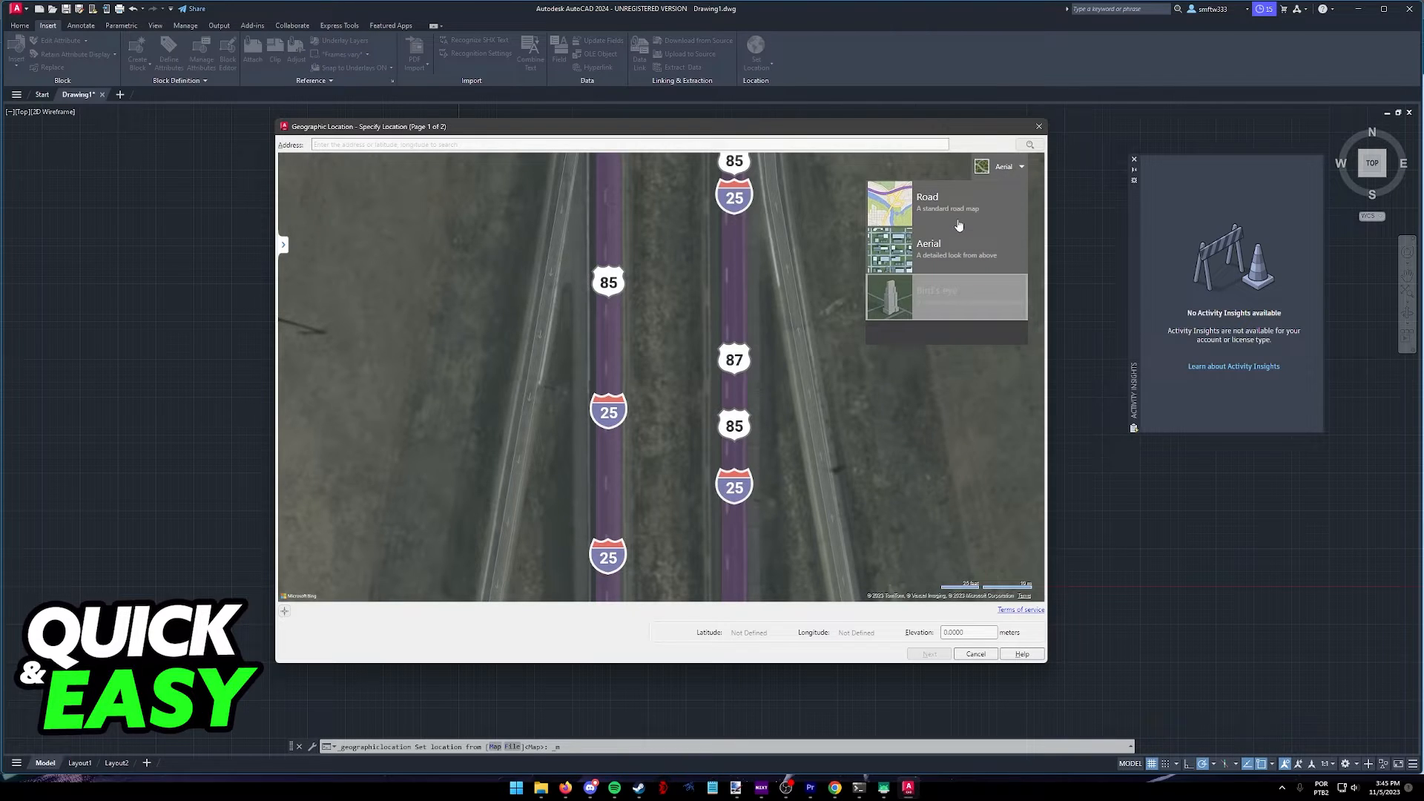
{"action": "left_click", "coordinate": [927, 202]}
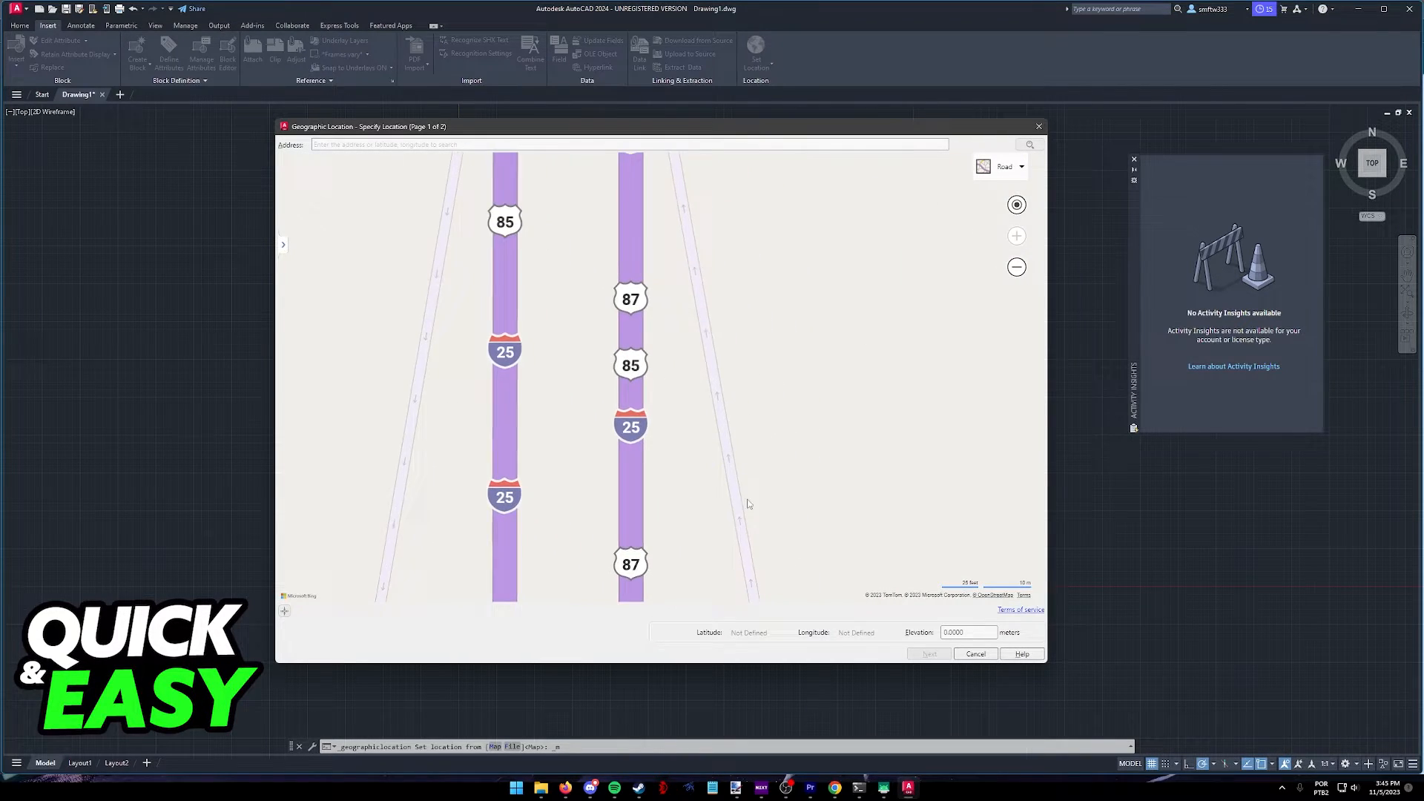
{"action": "left_click", "coordinate": [1017, 266]}
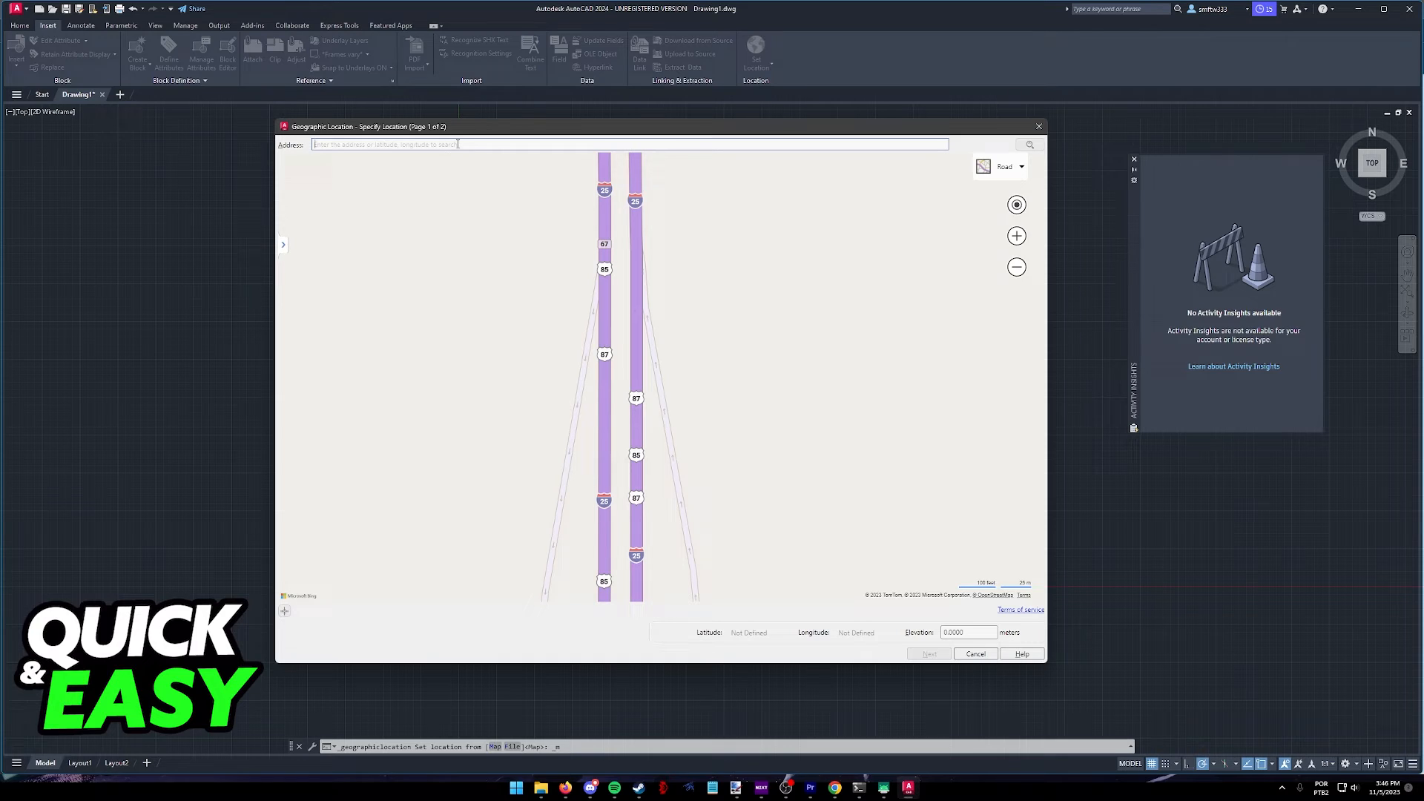
Step: Search address 10001, drop a marker on the NY result, and continue
{"action": "type", "text": "10001"}
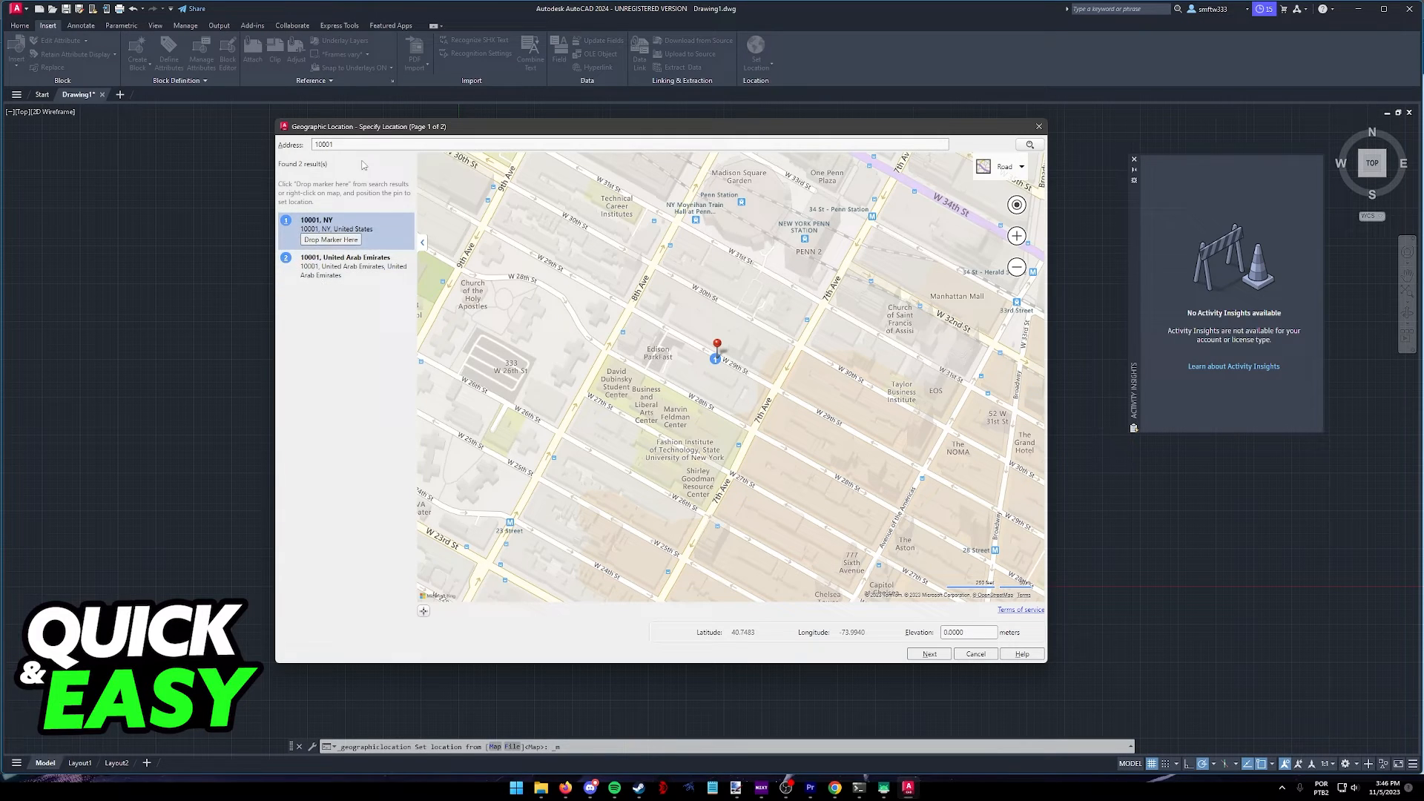
{"action": "mouse_move", "coordinate": [778, 567]}
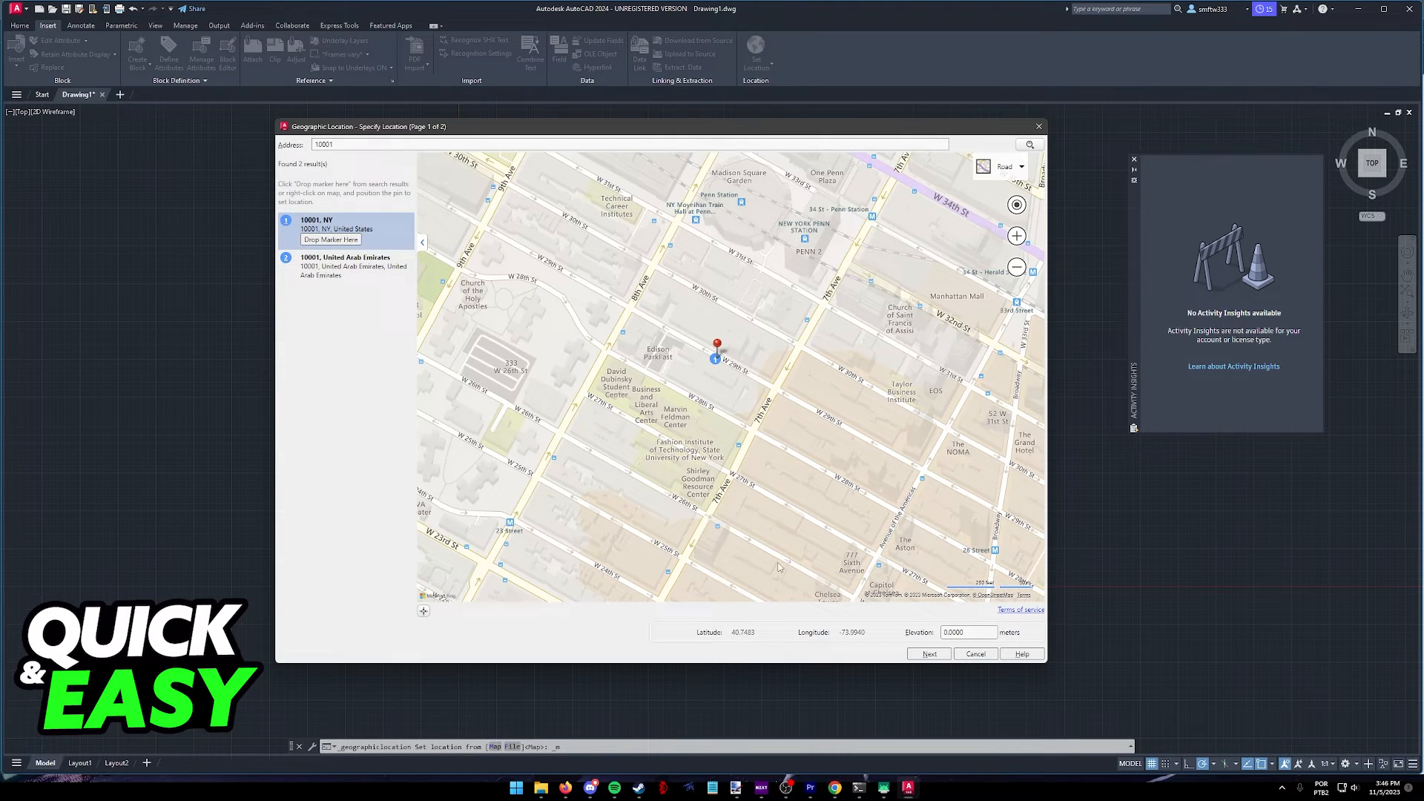
{"action": "left_click", "coordinate": [928, 655]}
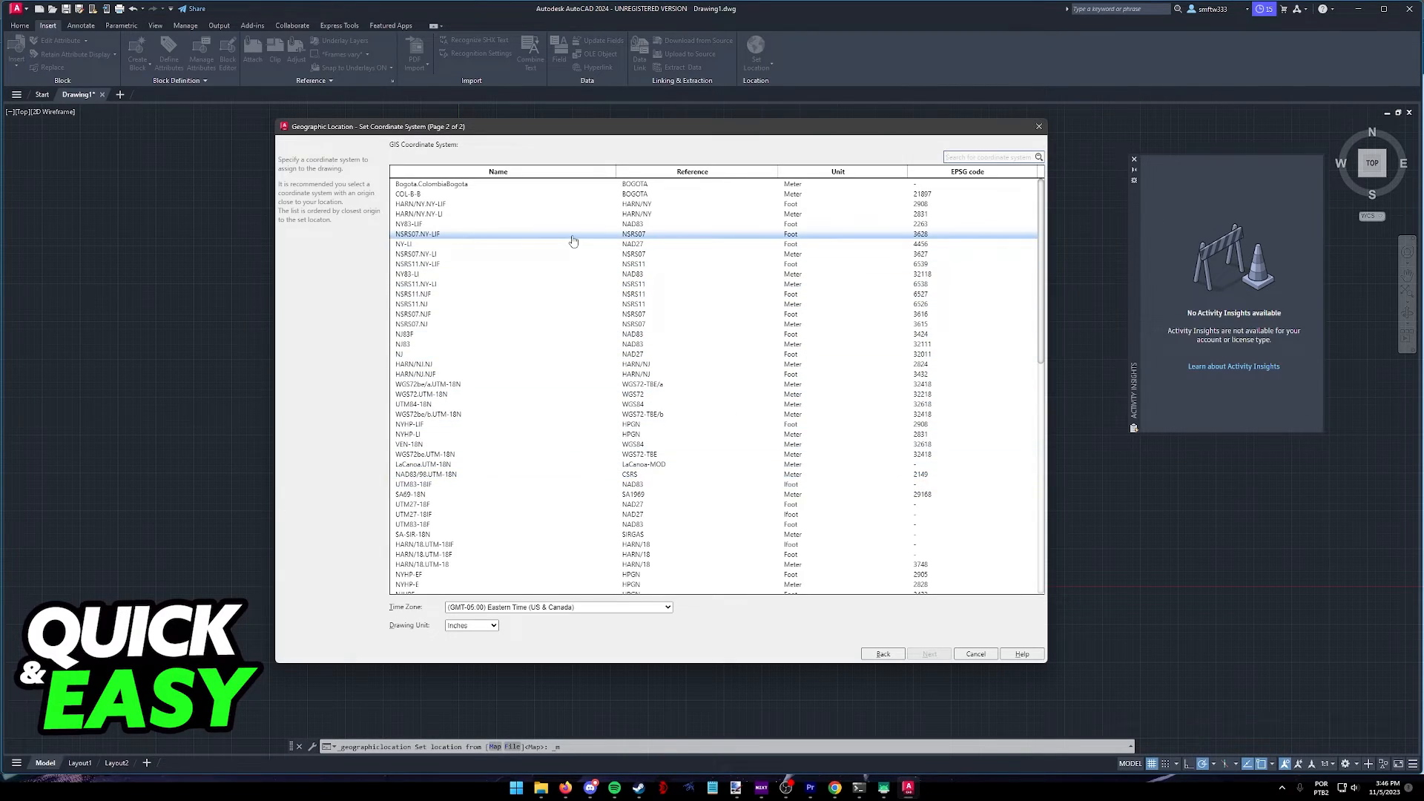
Step: Select the NJ83F coordinate system and finish the location dialog
{"action": "scroll", "scroll_direction": "down", "scroll_amount": 3}
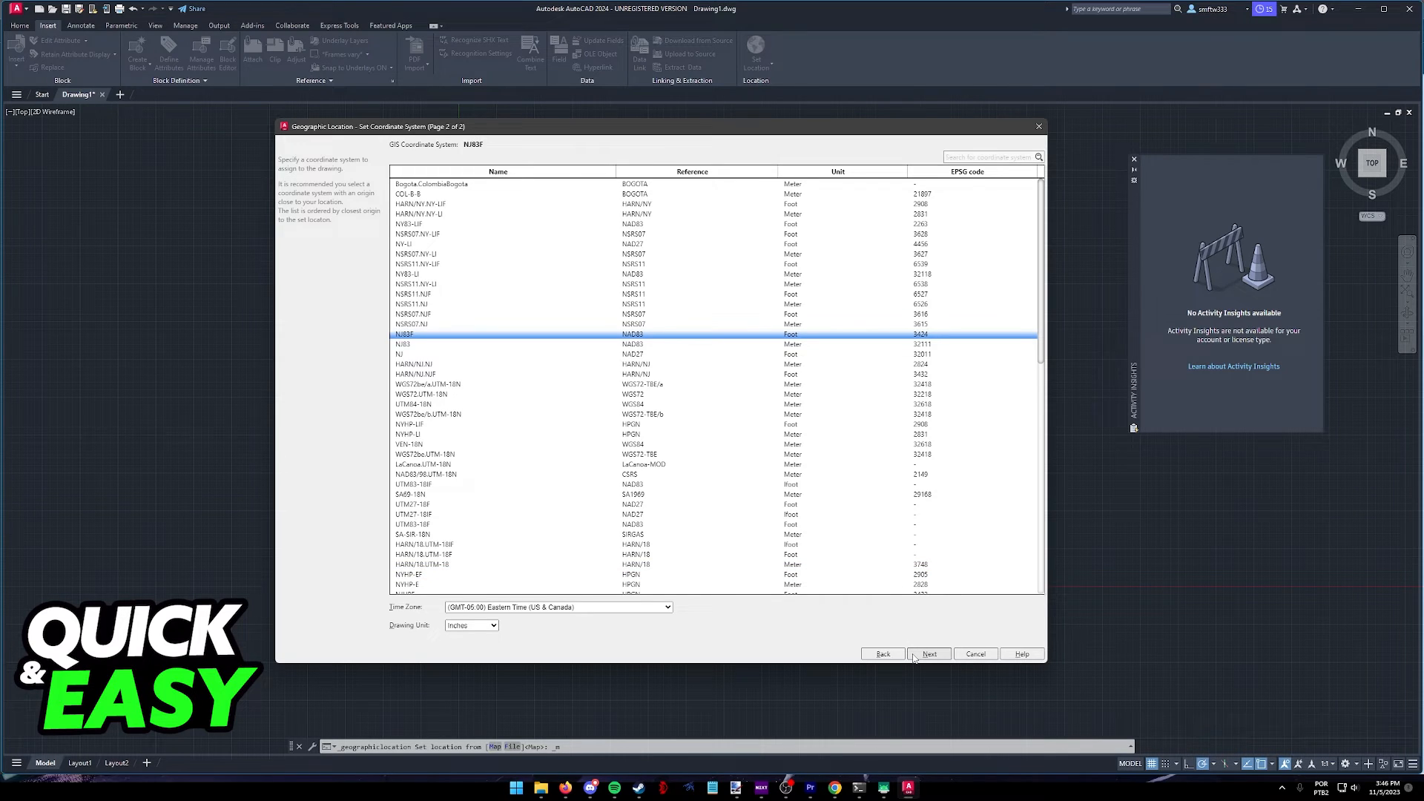
{"action": "left_click", "coordinate": [928, 654]}
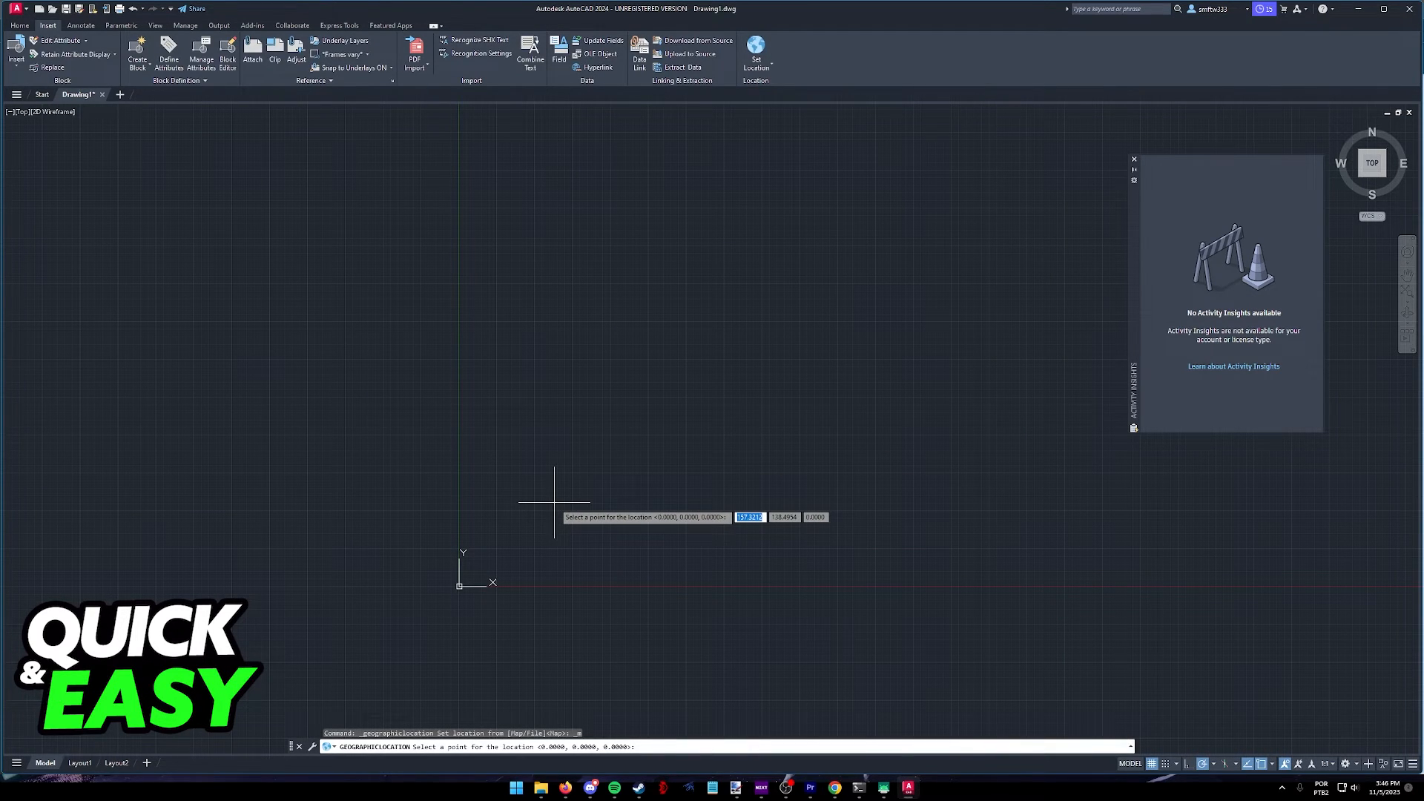
Step: Pick a drawing point for the location so the road map tiles appear
{"action": "left_click", "coordinate": [554, 502]}
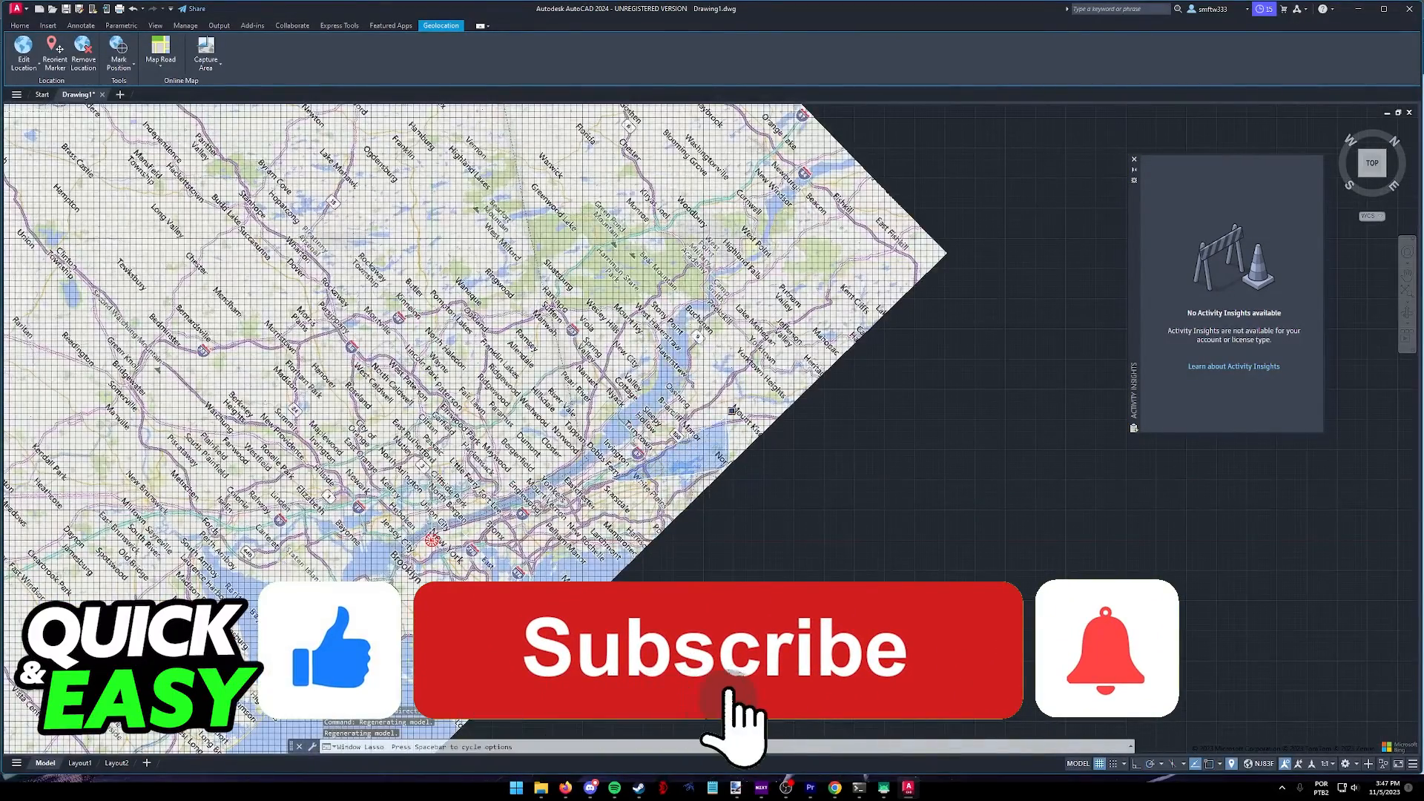
{"action": "left_click", "coordinate": [716, 648]}
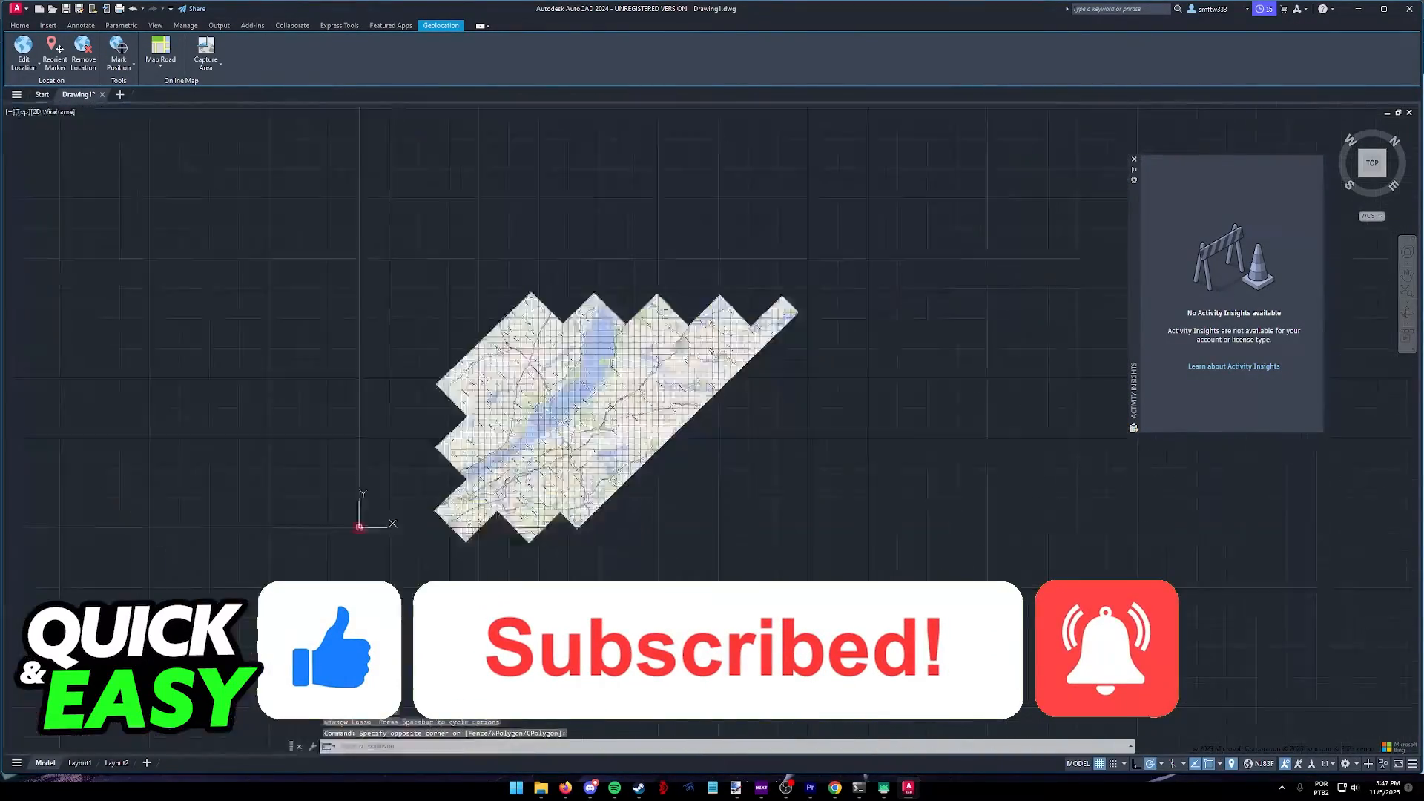